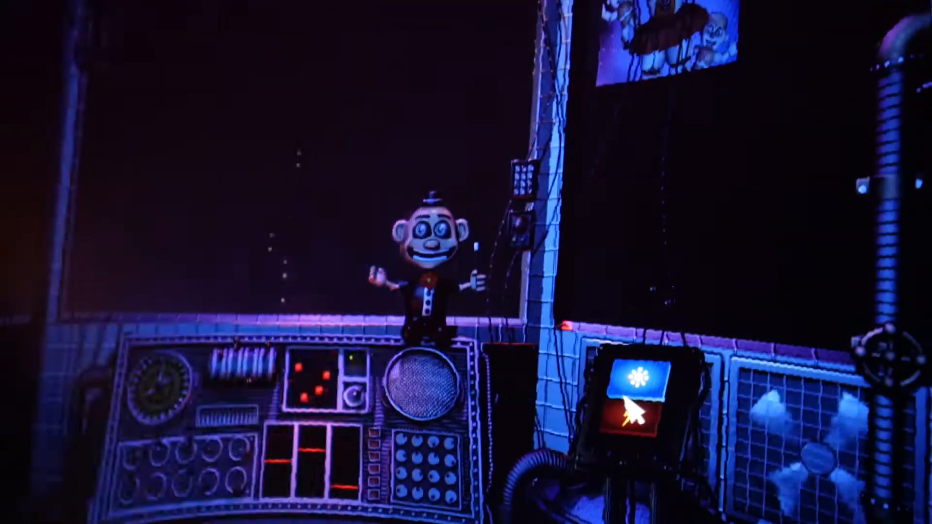
click(644, 389)
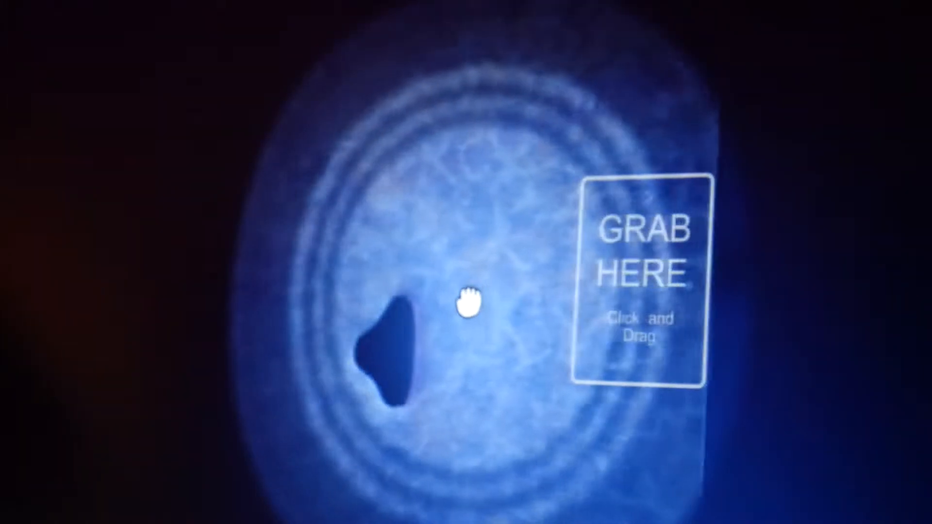
drag(470, 300, 739, 297)
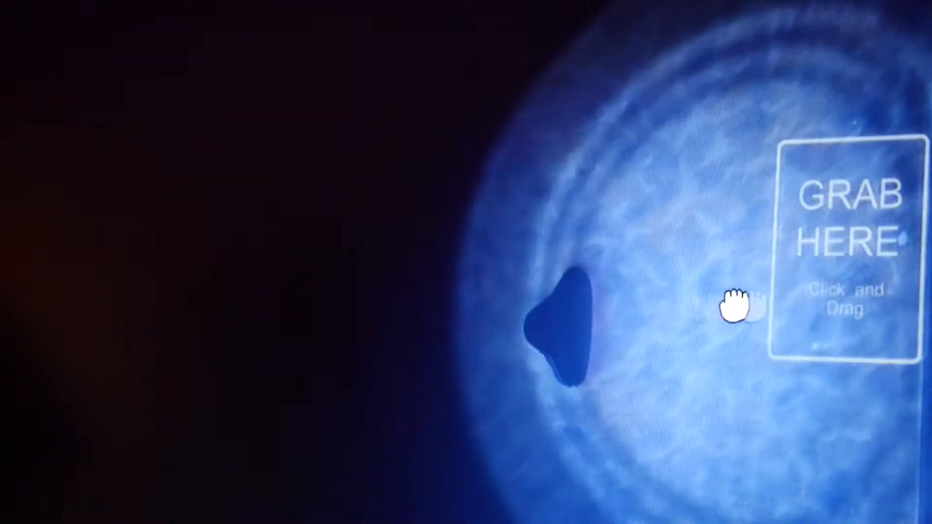